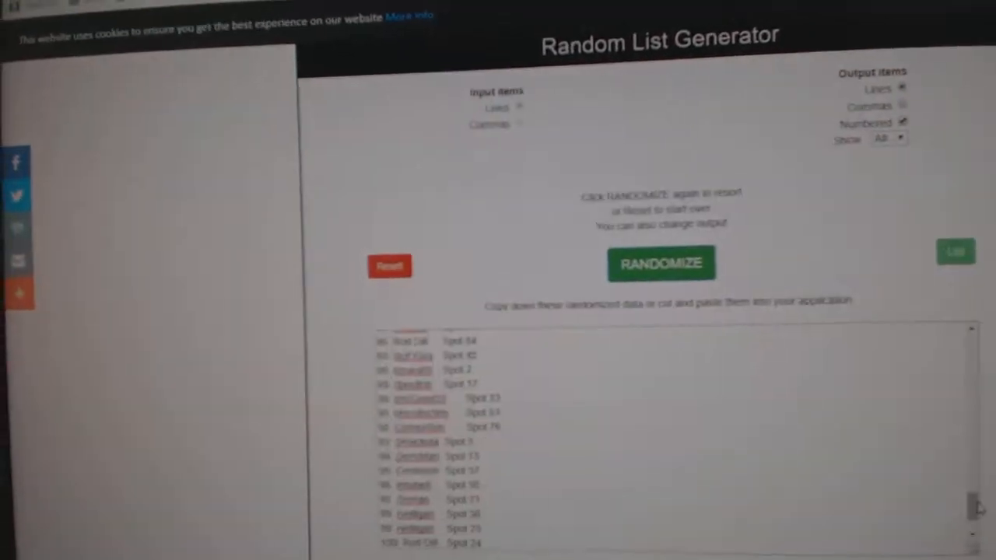
Reset the Random List Generator and shuffle the 100 card items into a numbered list
{"action": "left_click", "coordinate": [662, 262]}
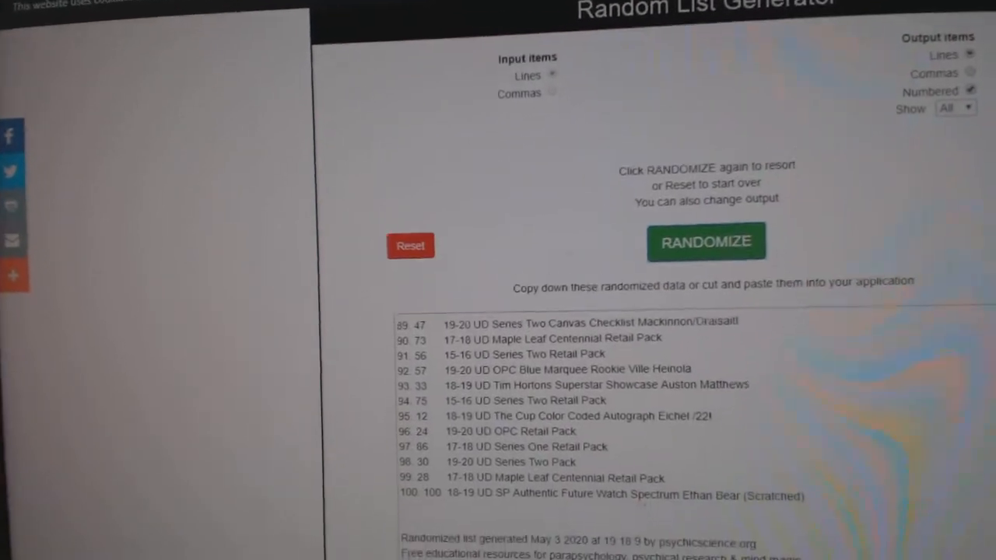
Move to the CnC11136 break sheet to pair the shuffled cards with buyer spots
{"action": "left_click", "coordinate": [705, 241]}
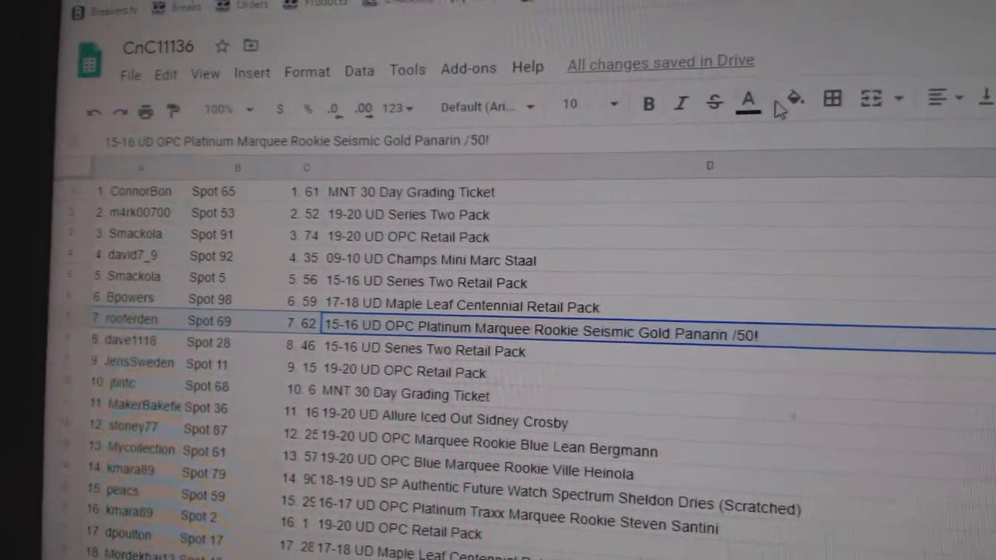
Bold the Panarin /50 and Eichel /22 rows
{"action": "left_click", "coordinate": [648, 102]}
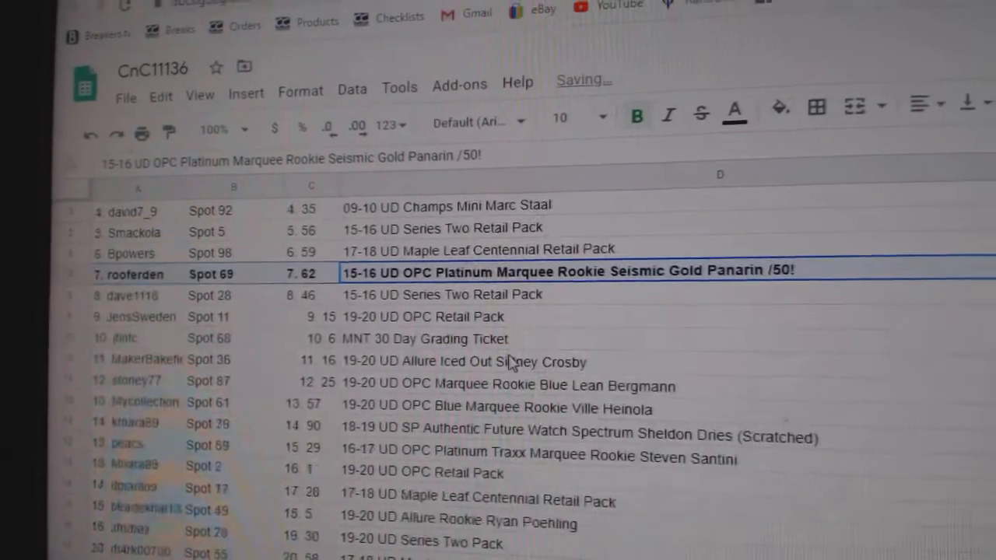
{"action": "scroll", "scroll_direction": "down", "scroll_amount": 3}
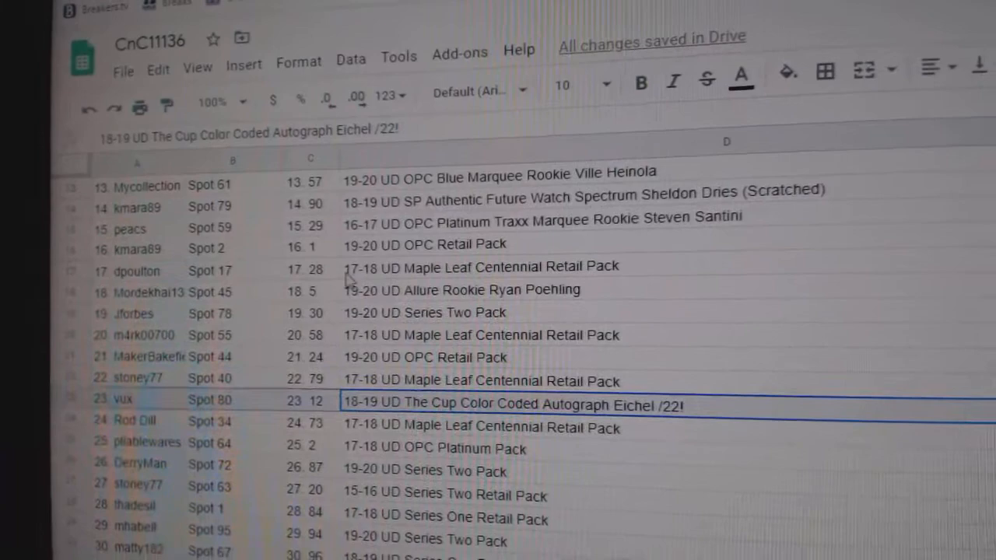
{"action": "left_click", "coordinate": [640, 82]}
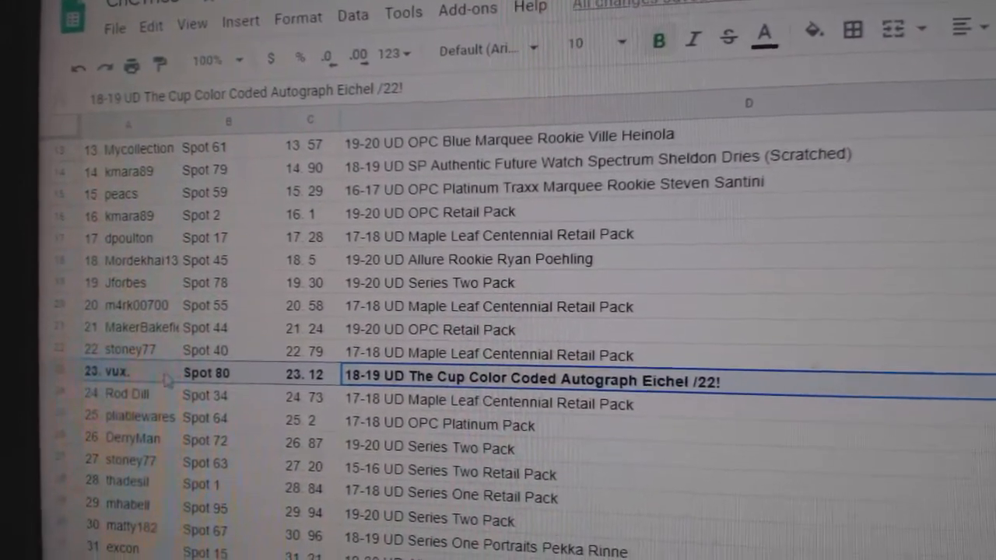
Further down the sheet, bold the 2015 ITGU 8 Way Mem row
{"action": "scroll", "scroll_direction": "down", "scroll_amount": 3}
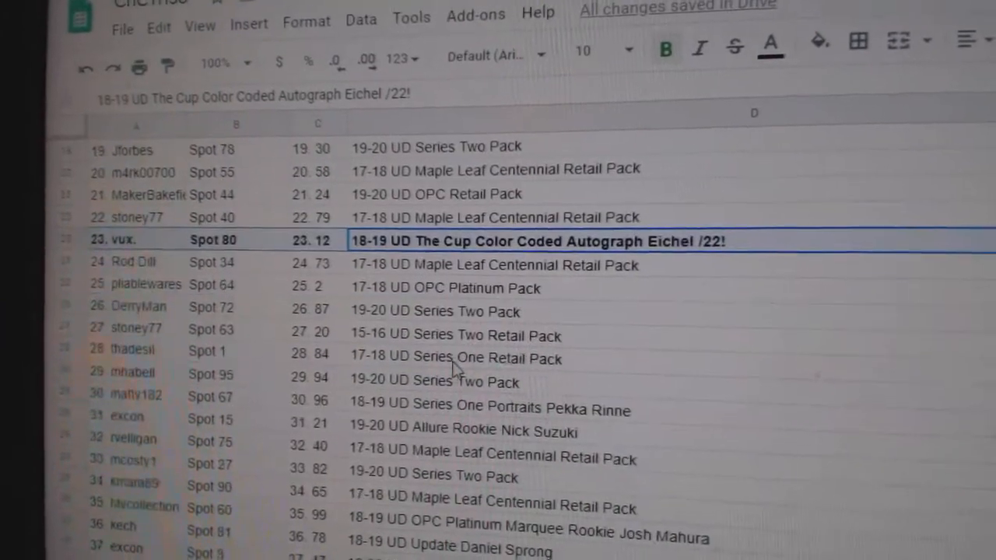
{"action": "scroll", "scroll_direction": "down", "scroll_amount": 3}
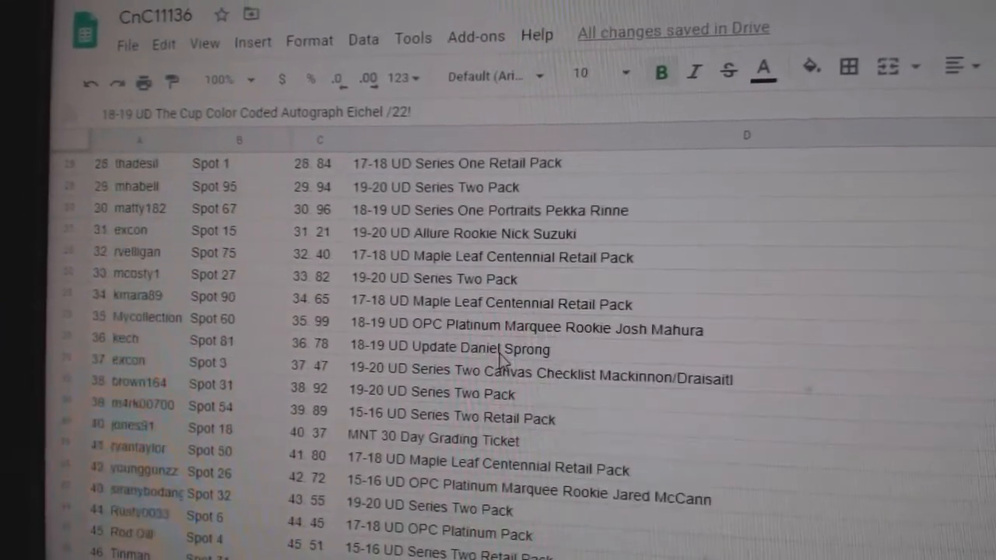
{"action": "scroll", "scroll_direction": "down", "scroll_amount": 3}
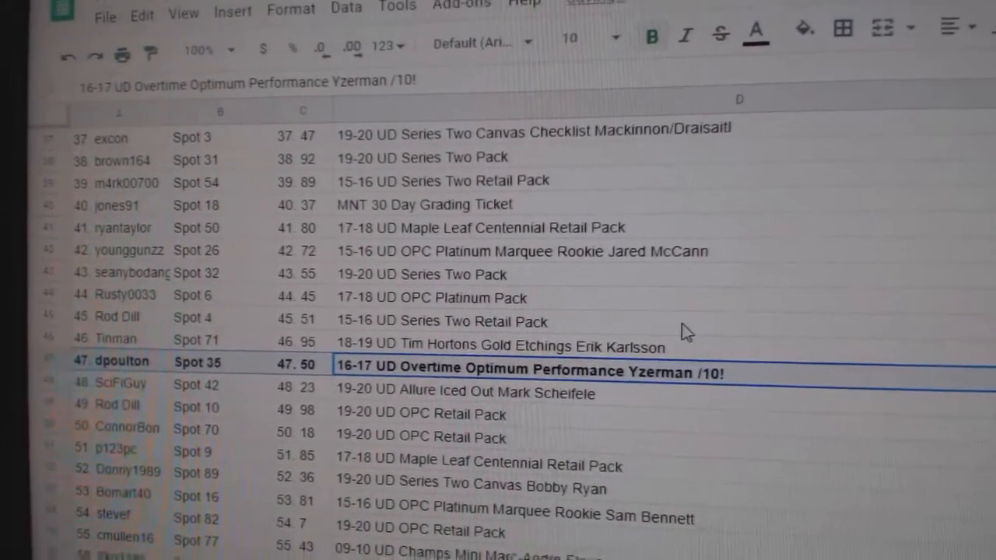
{"action": "scroll", "scroll_direction": "down", "scroll_amount": 3}
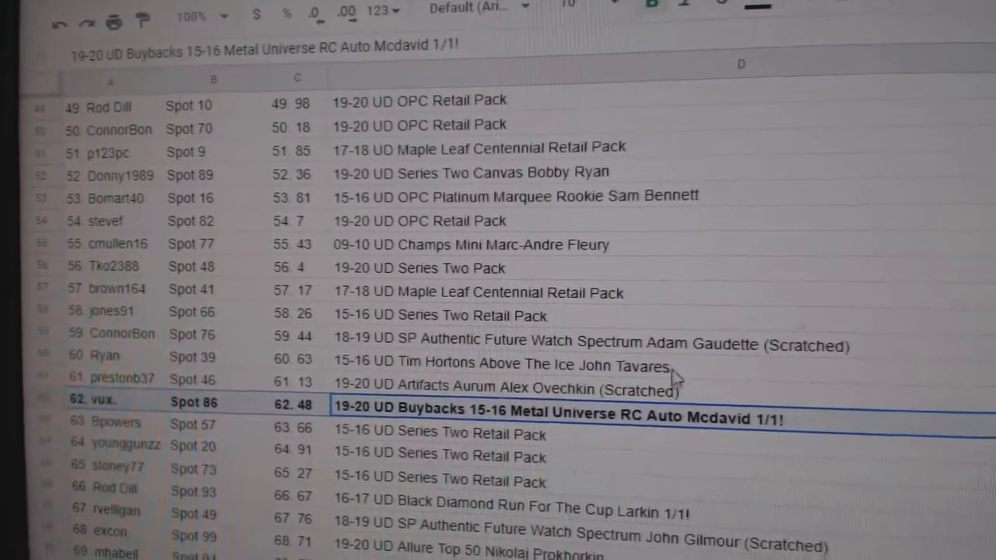
{"action": "scroll", "scroll_direction": "down", "scroll_amount": 3}
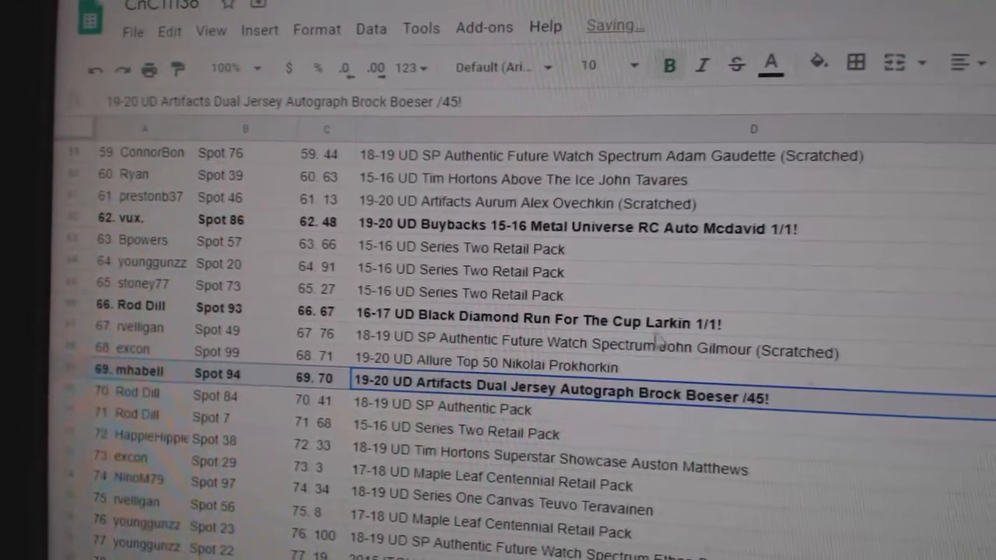
{"action": "scroll", "scroll_direction": "down", "scroll_amount": 3}
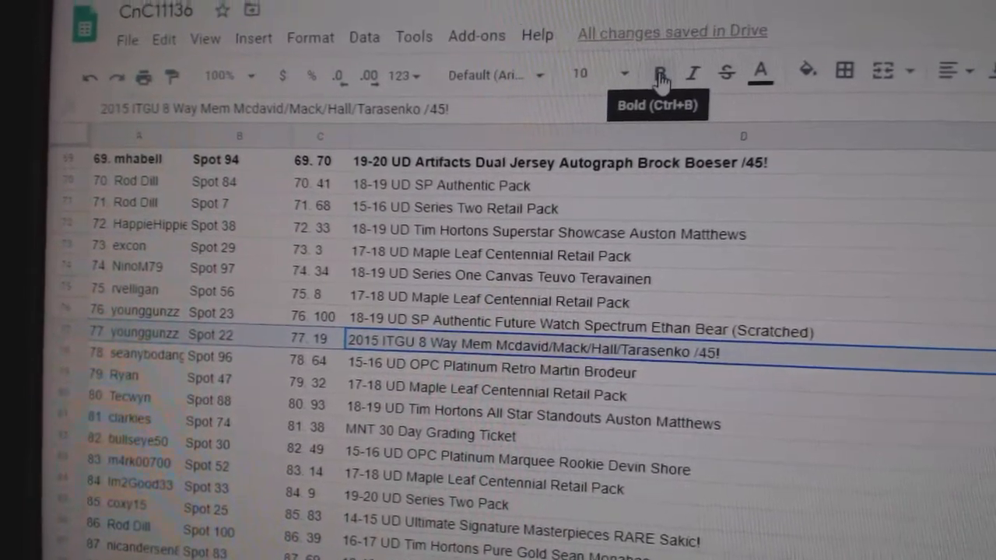
{"action": "left_click", "coordinate": [660, 71]}
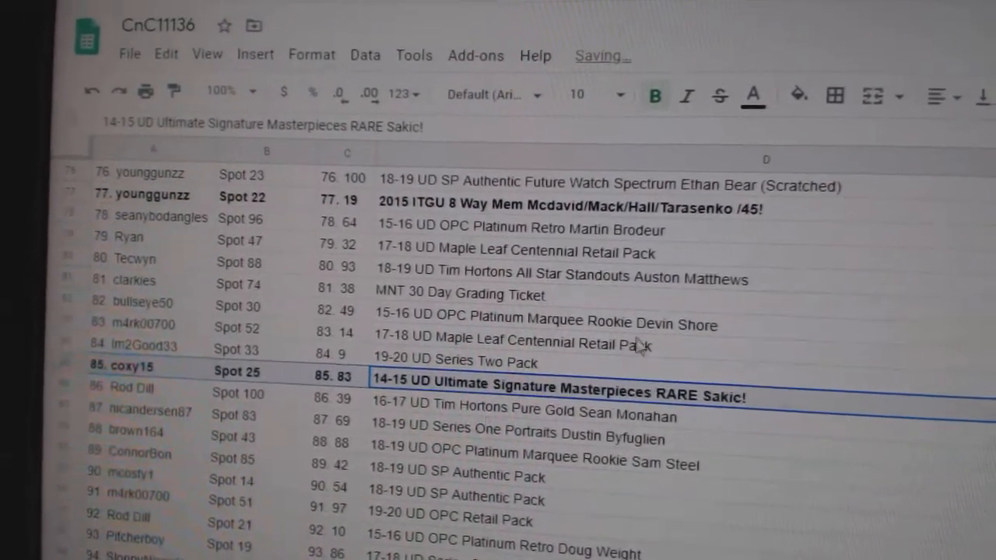
{"action": "scroll", "scroll_direction": "down", "scroll_amount": 3}
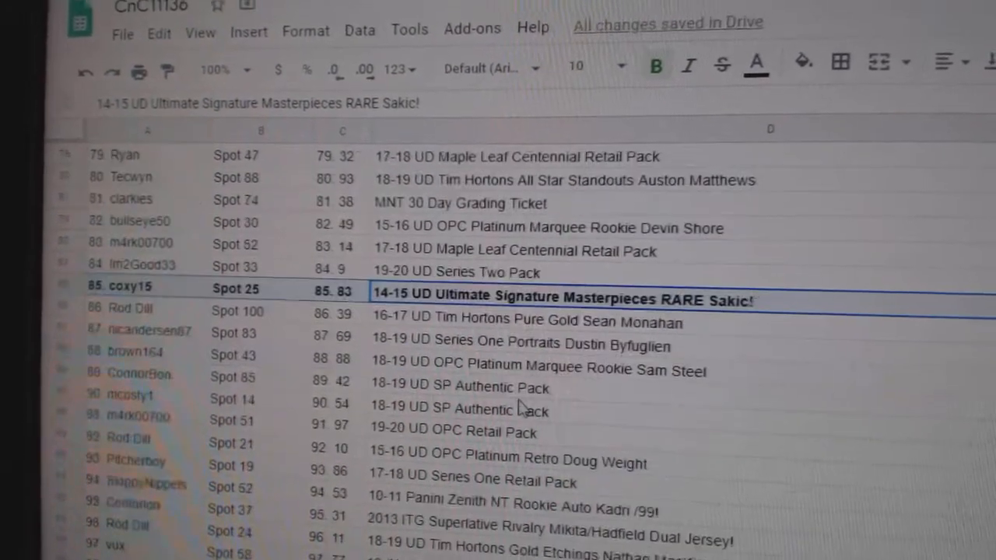